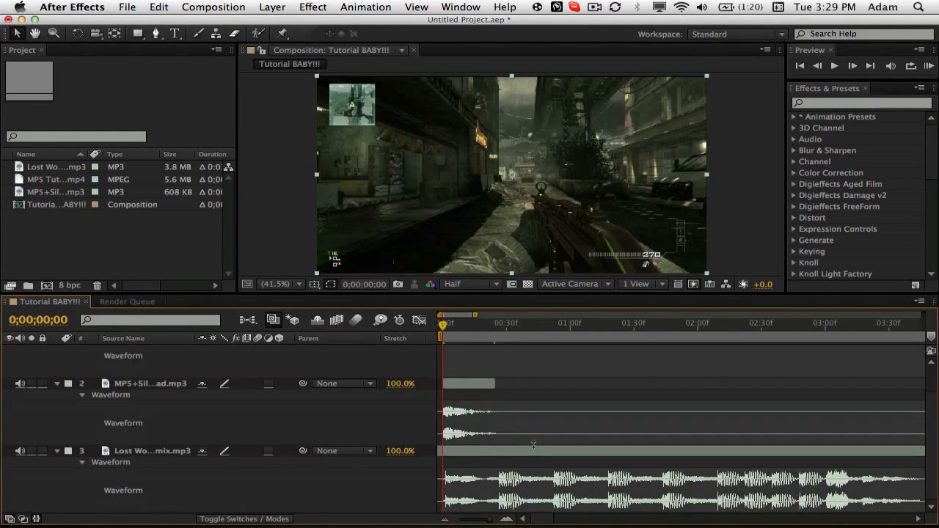
Select the song audio layer to begin marking its beats on the time ruler.
click(152, 452)
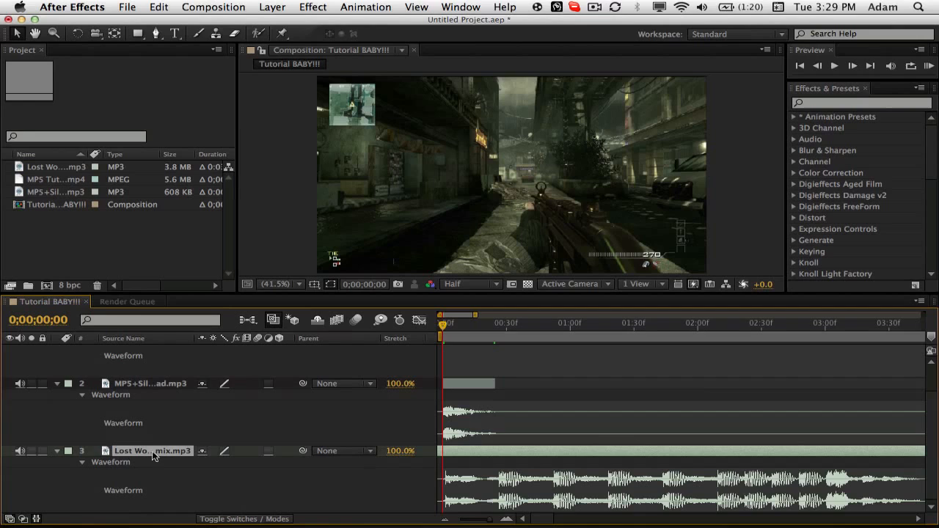
mouse_move(153, 457)
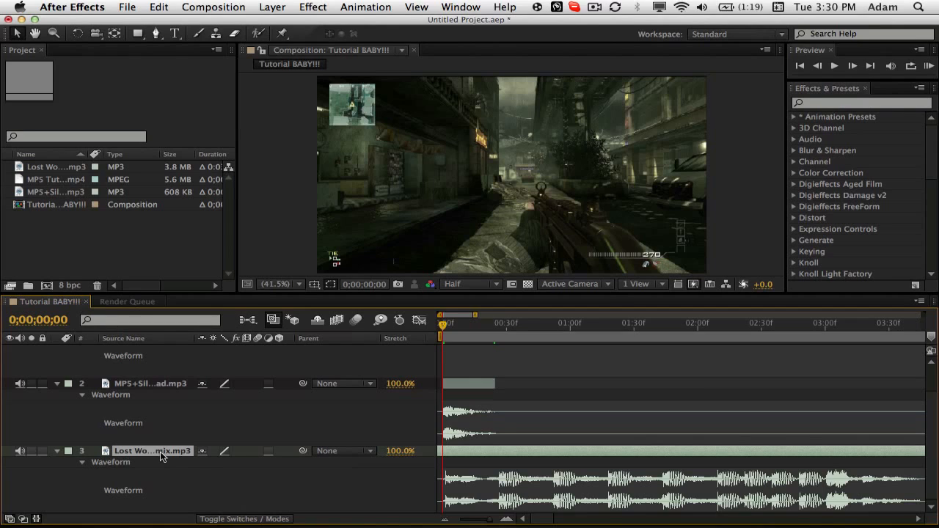
mouse_move(505, 458)
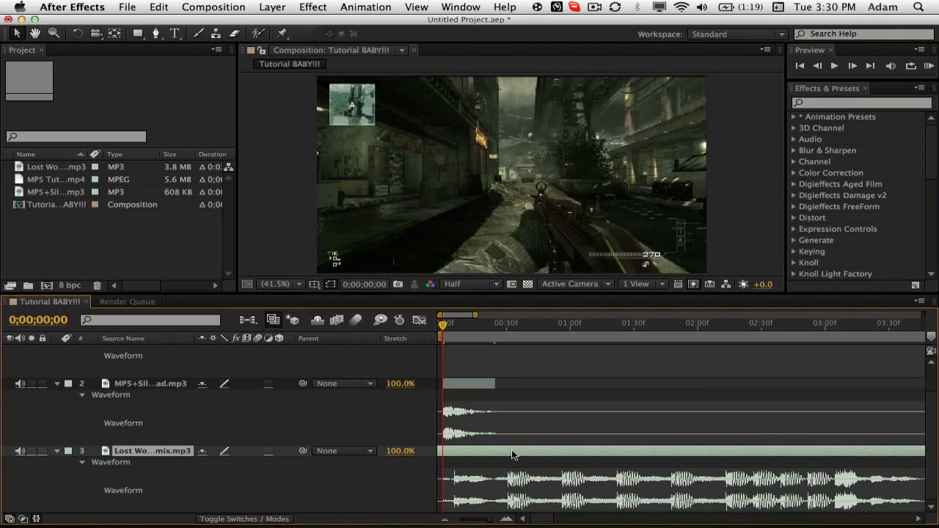
mouse_move(473, 387)
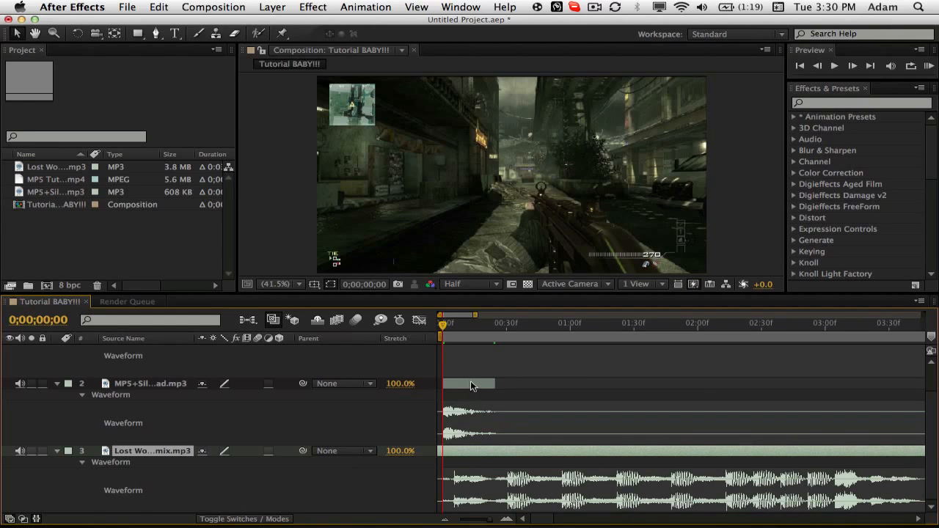
mouse_move(514, 431)
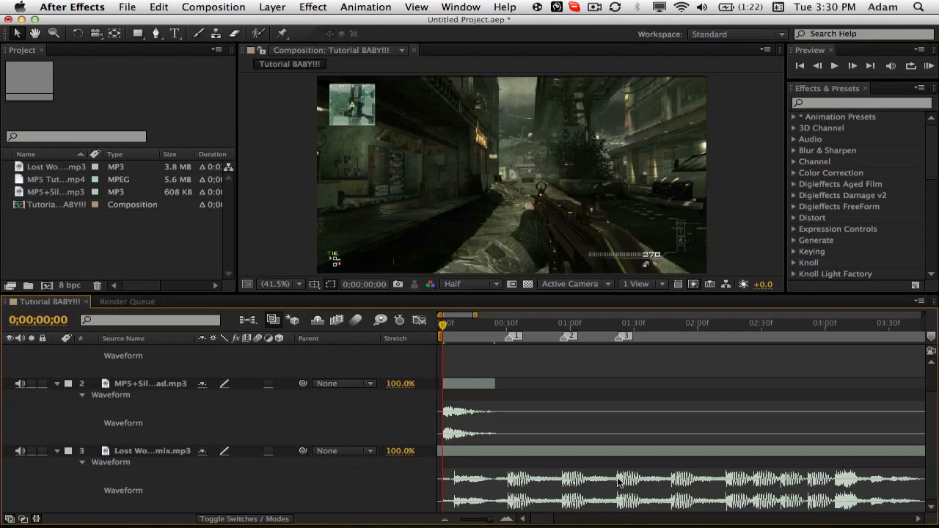
mouse_move(694, 470)
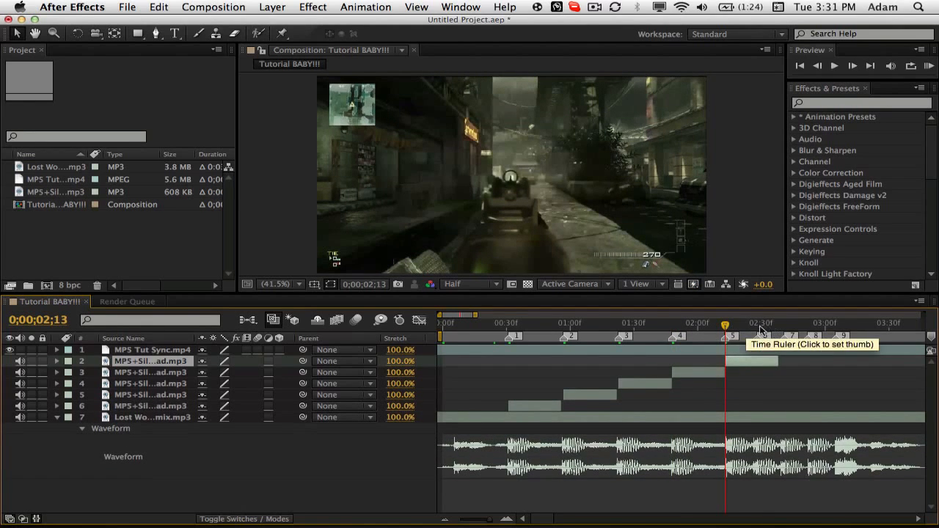
Stagger the newest gunshot MP3 copy onto the next marker and return the playhead to the start.
click(755, 334)
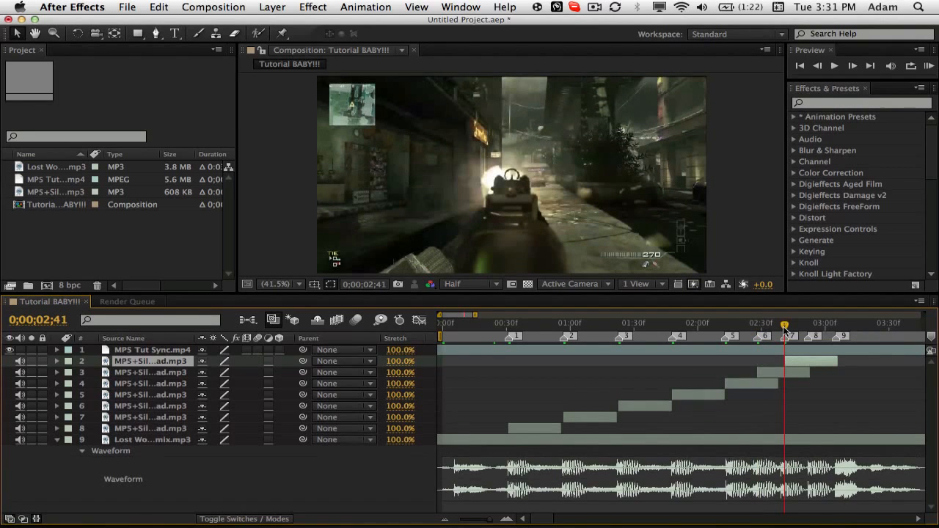
drag(783, 326, 807, 325)
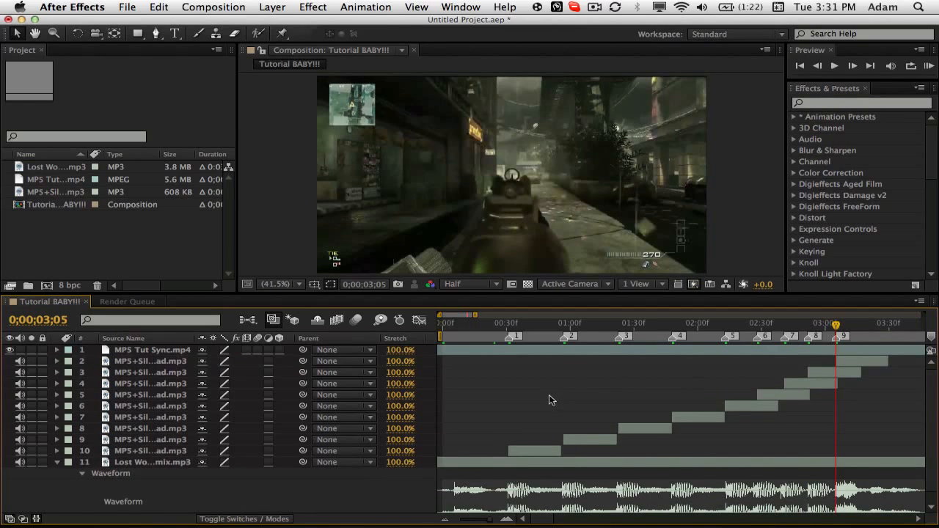
click(443, 323)
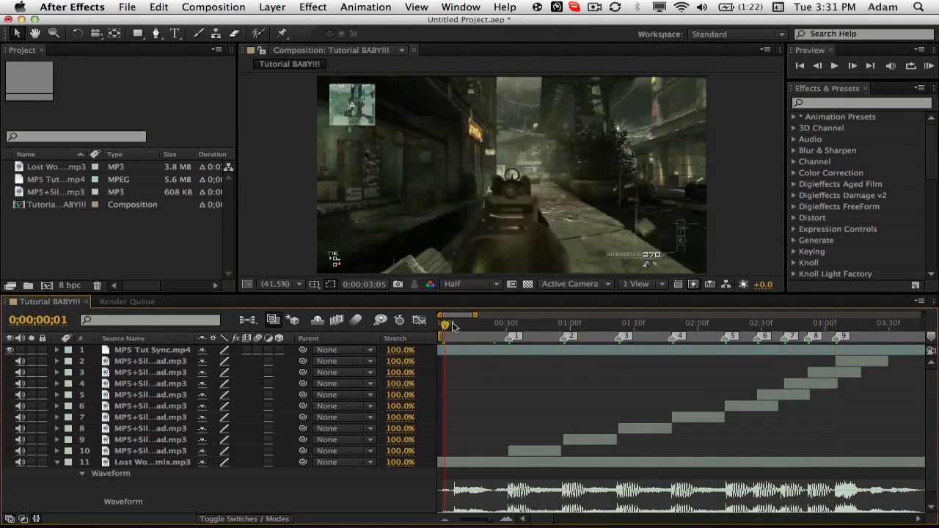
At the first marker, enable Time Remapping on the gameplay MP4 layer via its Time menu.
click(507, 336)
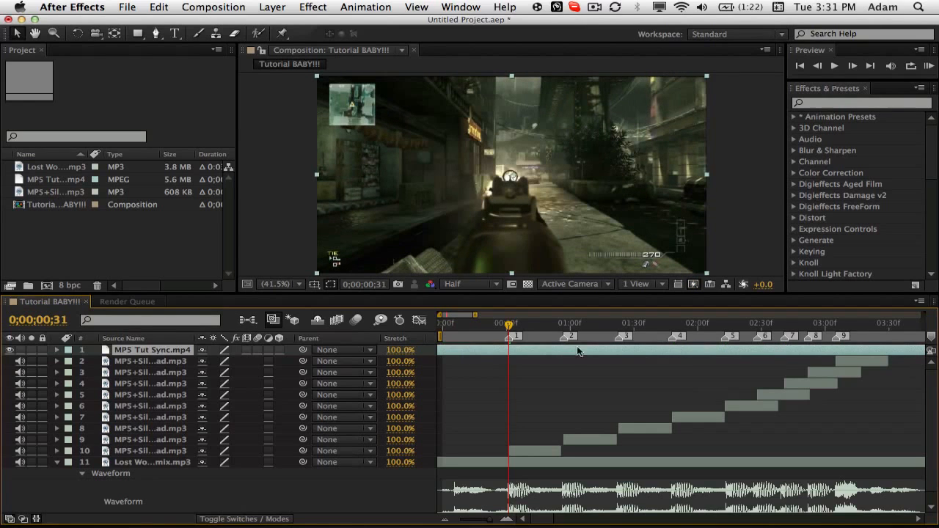
right_click(150, 350)
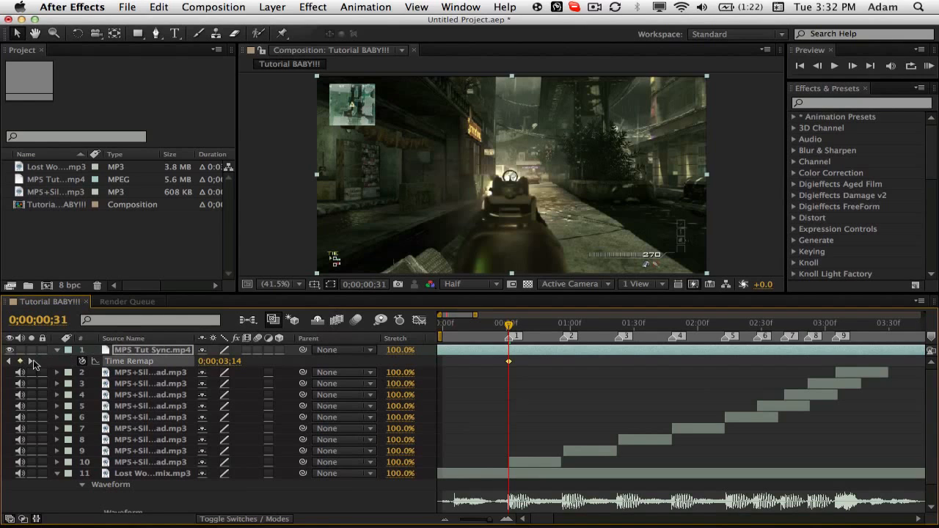
Scrub through the gameplay and add Time Remap keyframes at successive gunshot moments.
drag(507, 323, 517, 323)
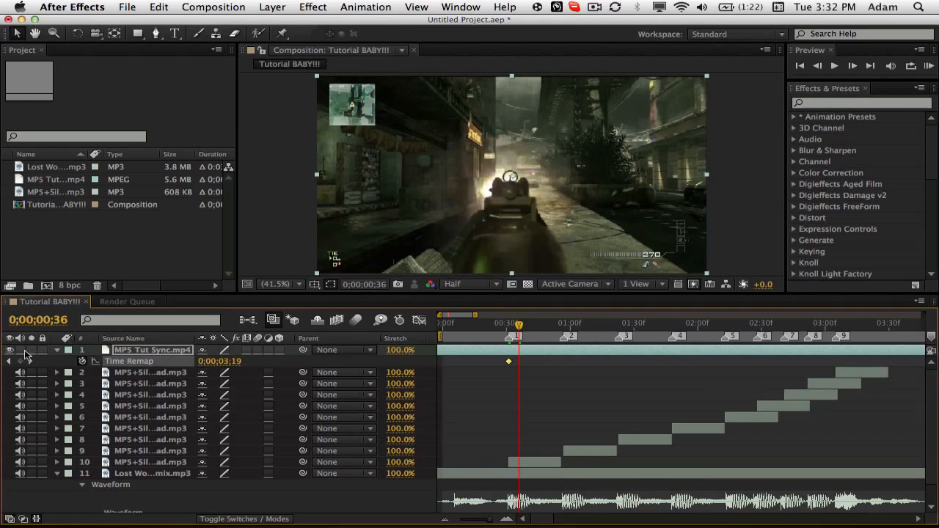
click(525, 323)
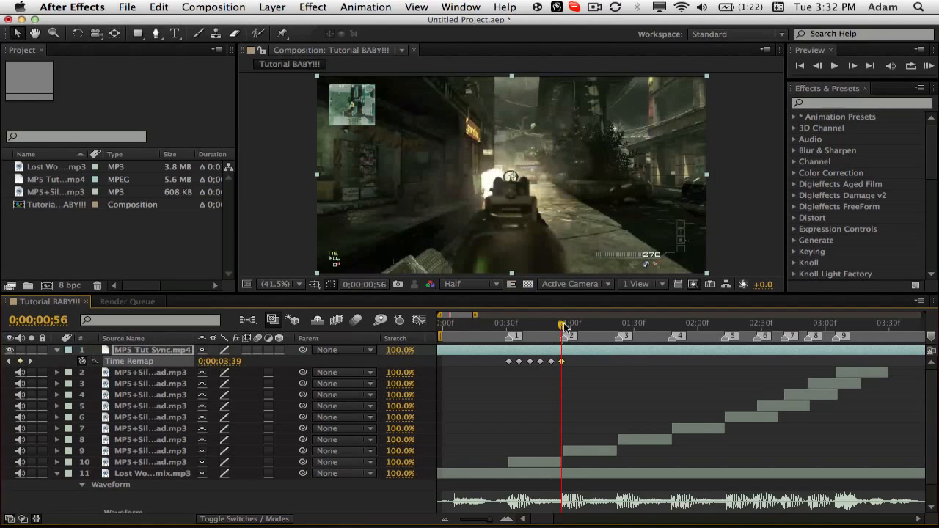
click(563, 324)
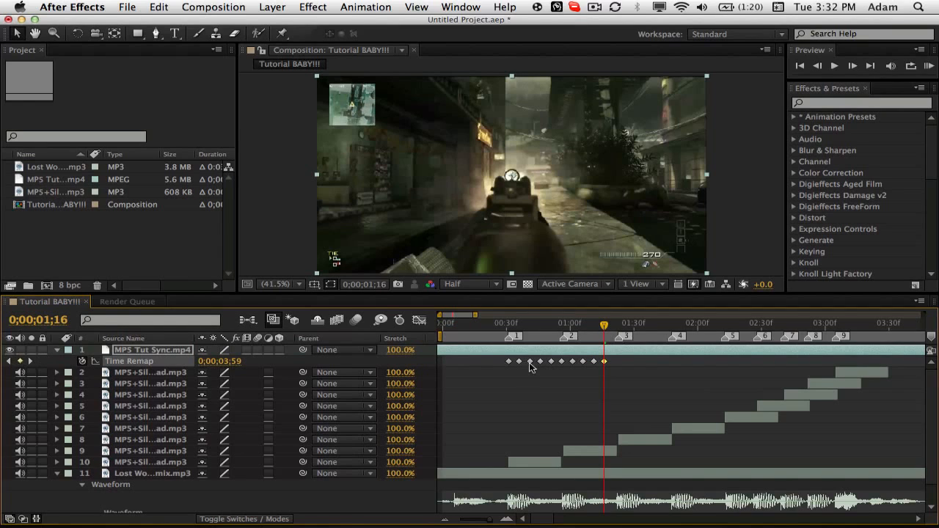
mouse_move(571, 367)
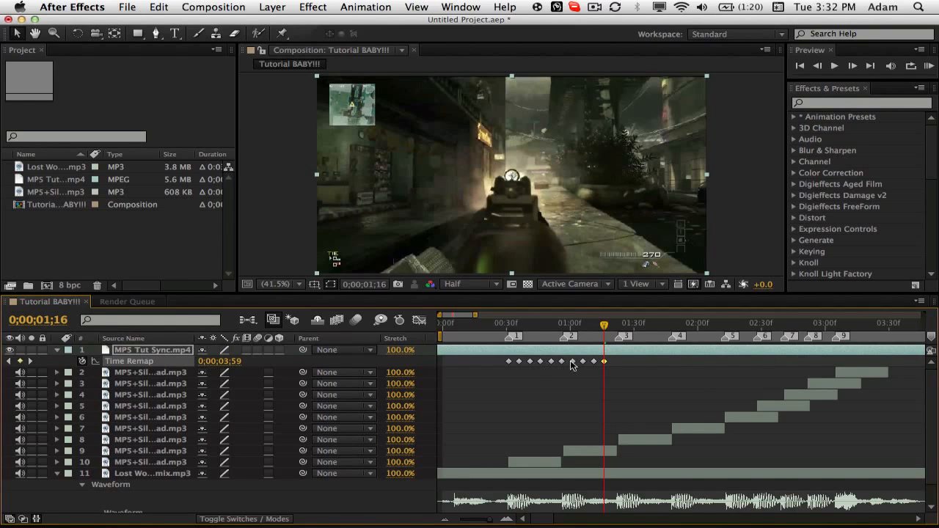
mouse_move(596, 364)
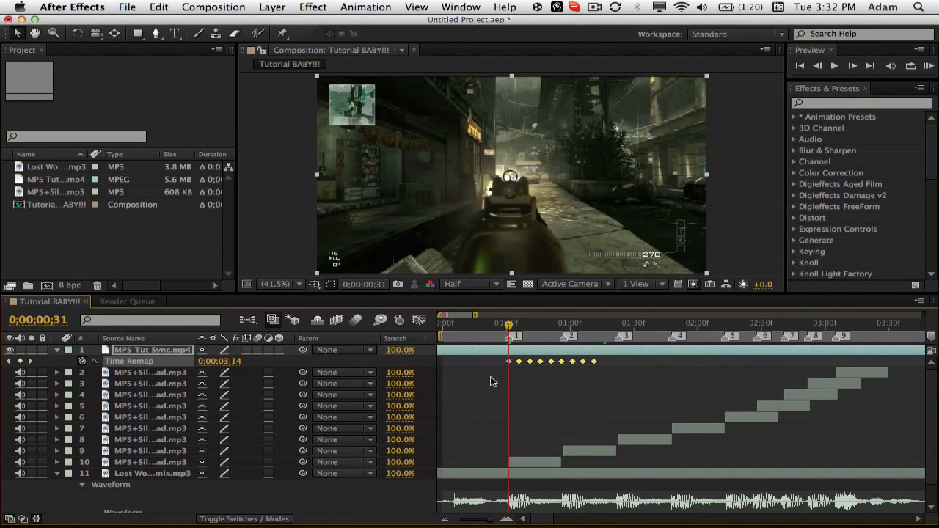
Move the still-unplaced gunshot keyframes so the next one sits on the next song marker.
click(570, 324)
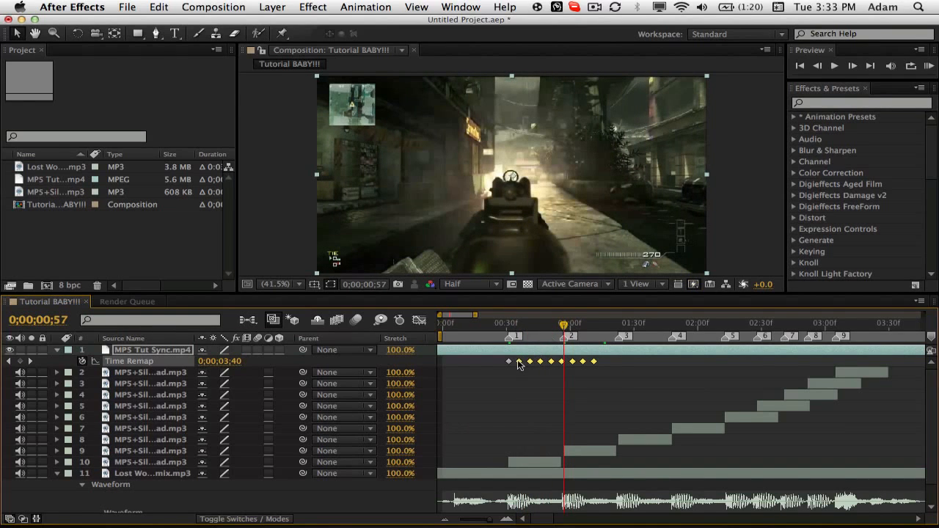
drag(519, 361, 561, 361)
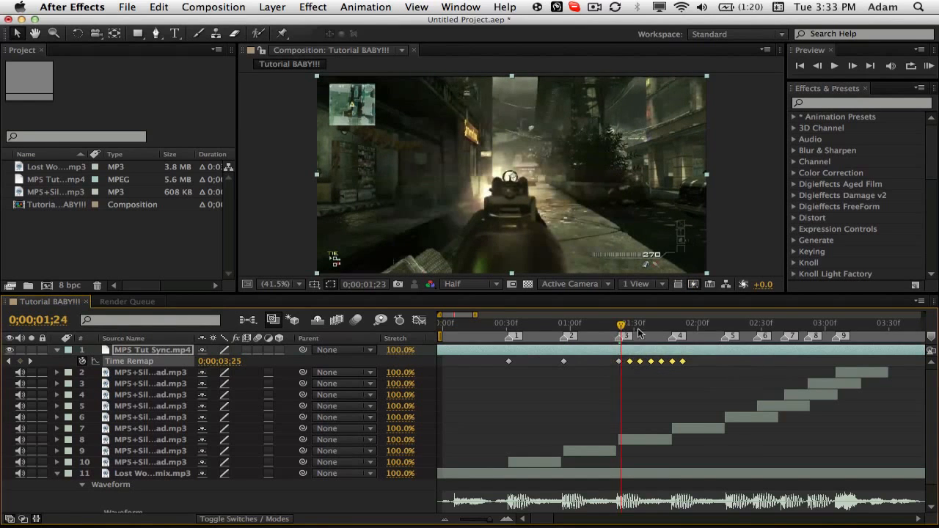
Shift the remaining keyframes onto the last markers, placing the final one, then deselect.
click(672, 323)
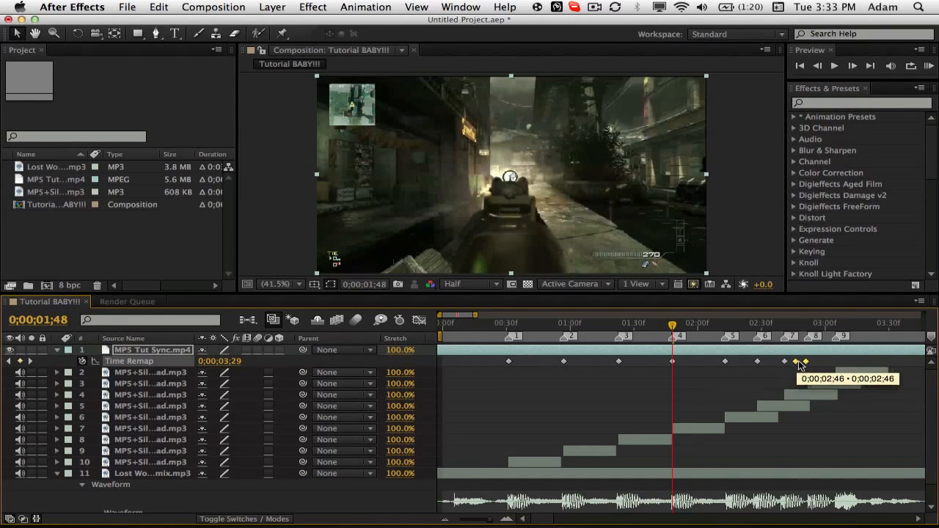
drag(799, 361, 807, 361)
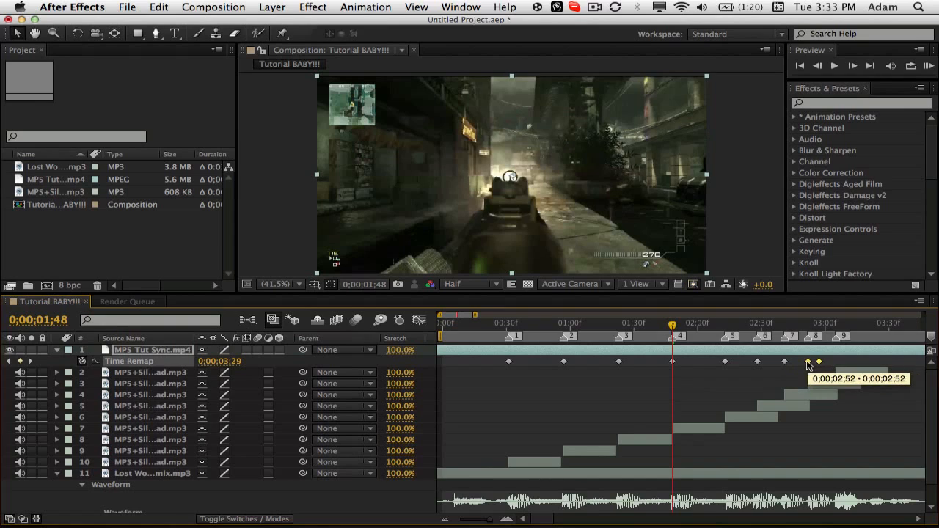
drag(810, 361, 822, 361)
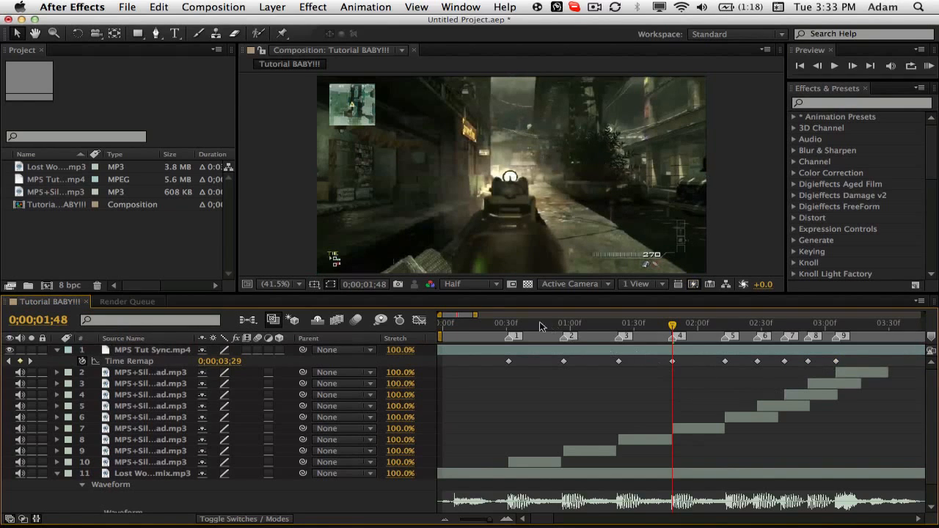
click(509, 324)
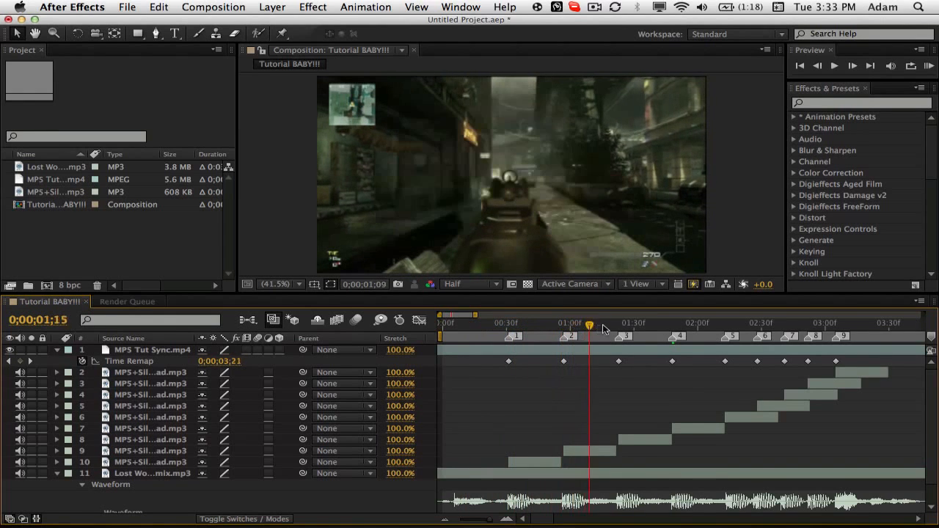
drag(590, 322, 755, 323)
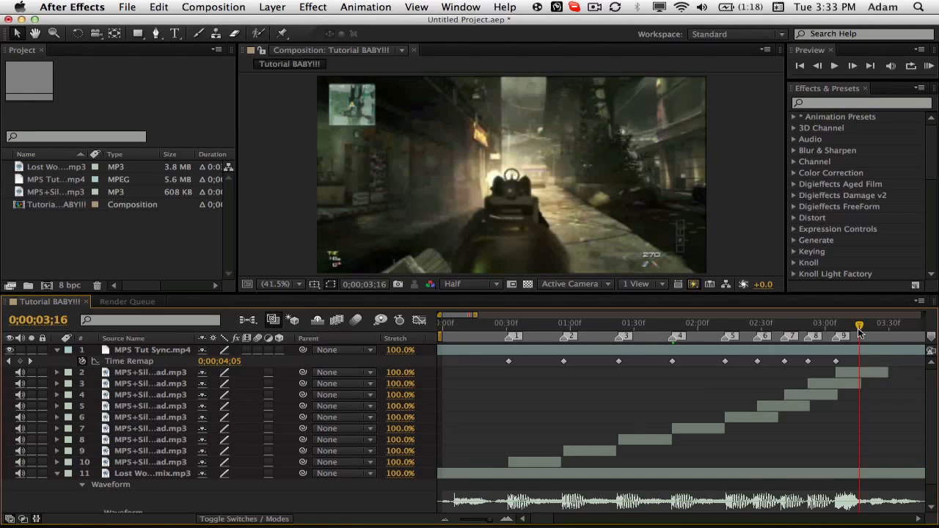
click(442, 323)
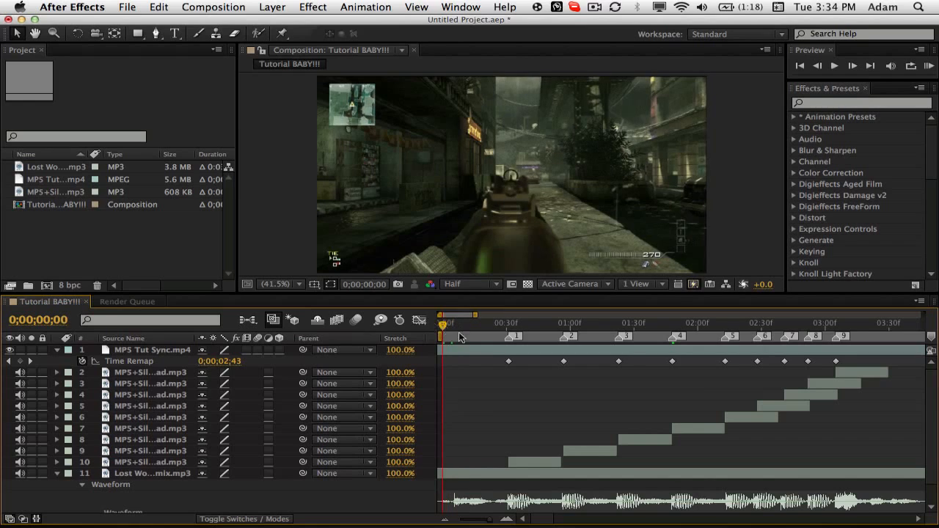
click(154, 350)
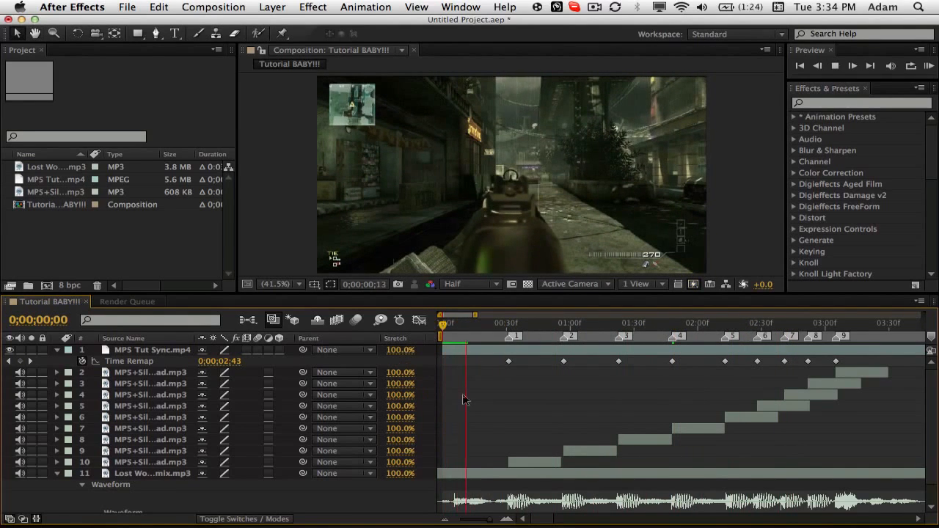
click(499, 323)
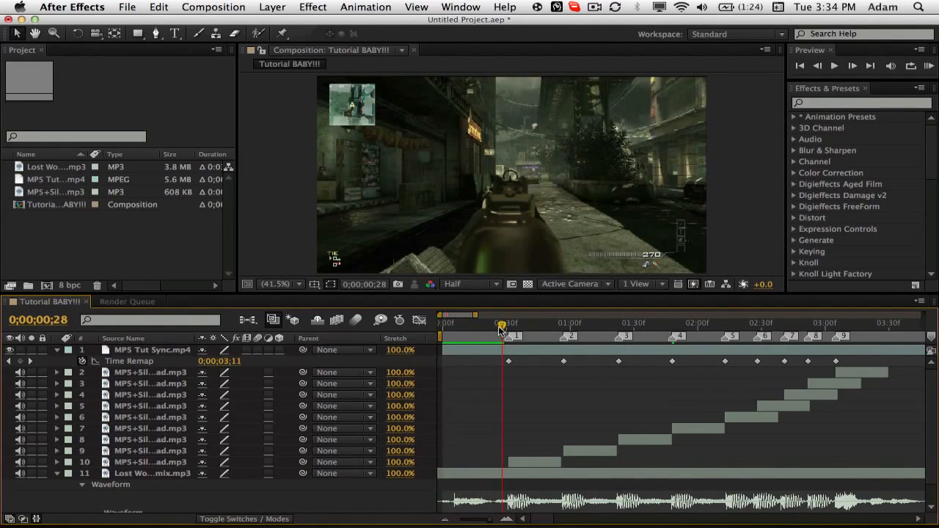